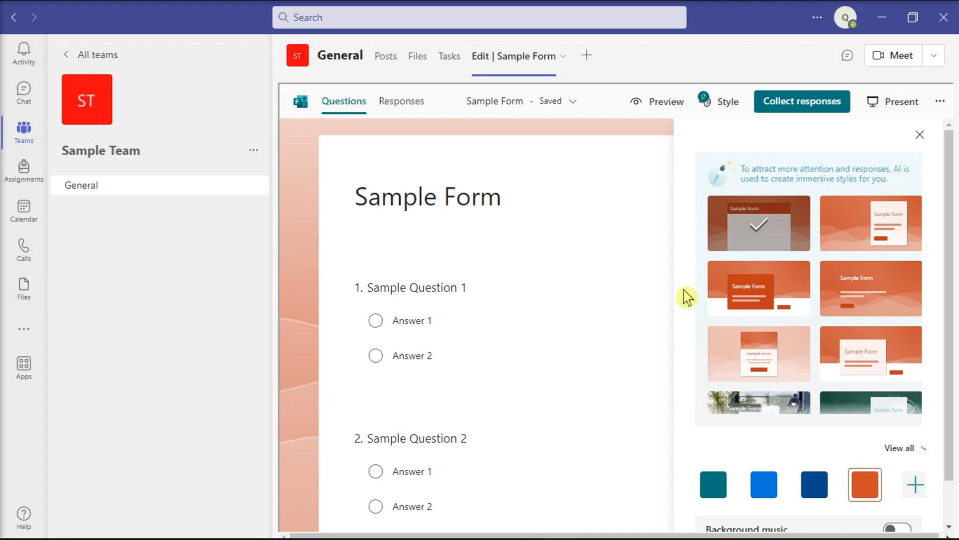
pyautogui.moveTo(386, 56)
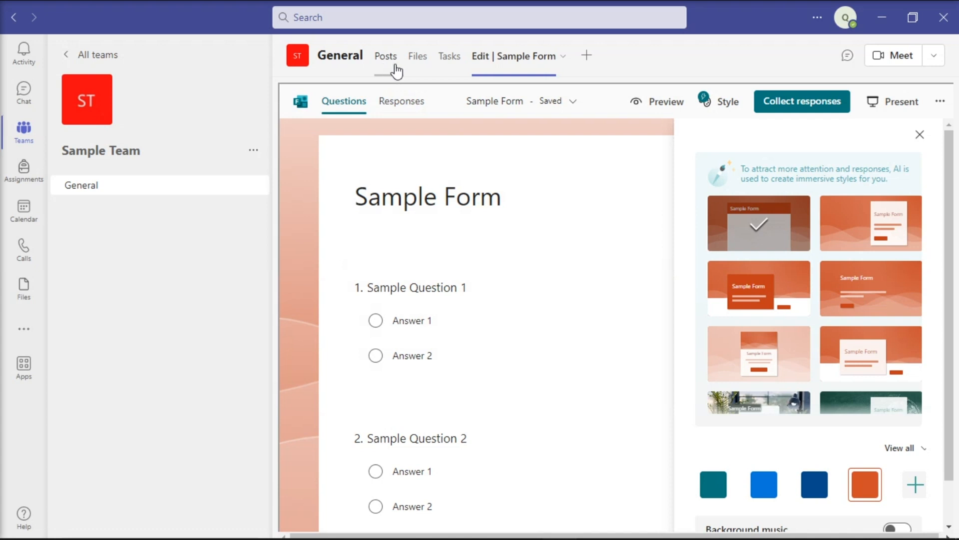
# - Show the General channel's posts with the 'I added a tab' Sample Form message
pyautogui.click(386, 56)
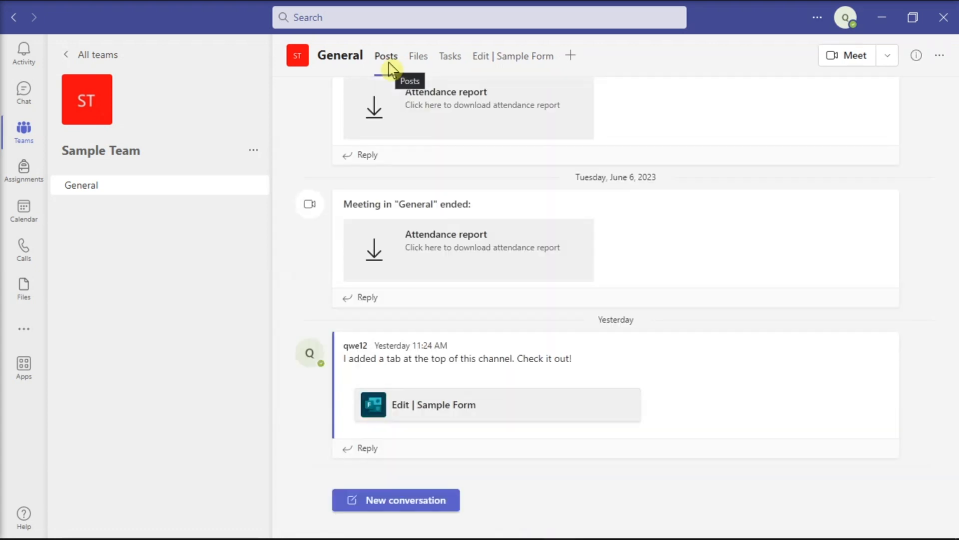
pyautogui.moveTo(729, 359)
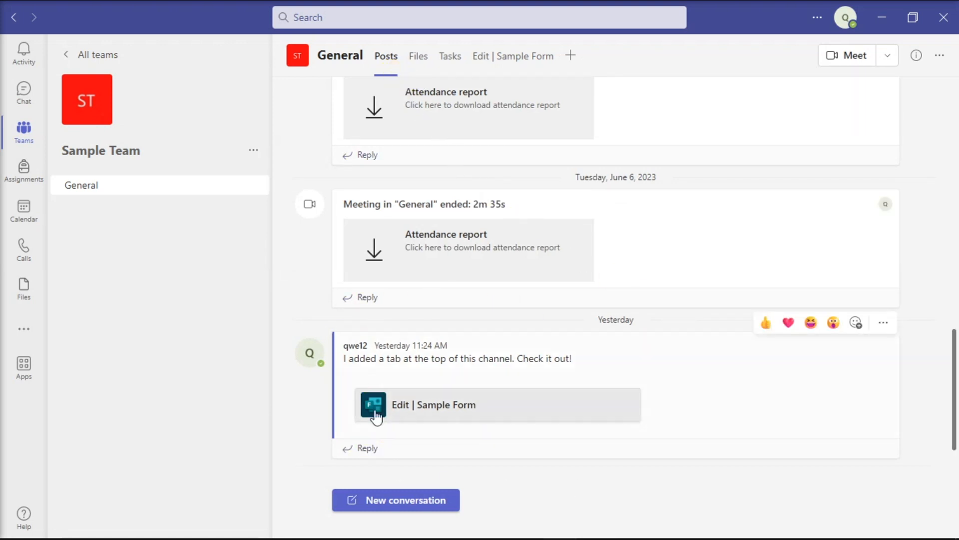
pyautogui.moveTo(694, 416)
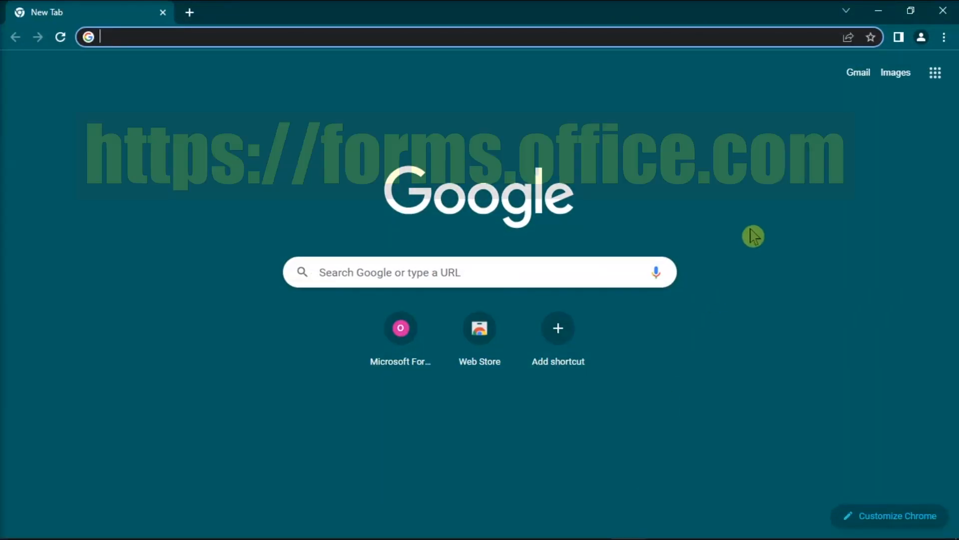
# - Go to forms.office.com to reach Sample Team's group forms page
pyautogui.write('https://forms.office.com/')
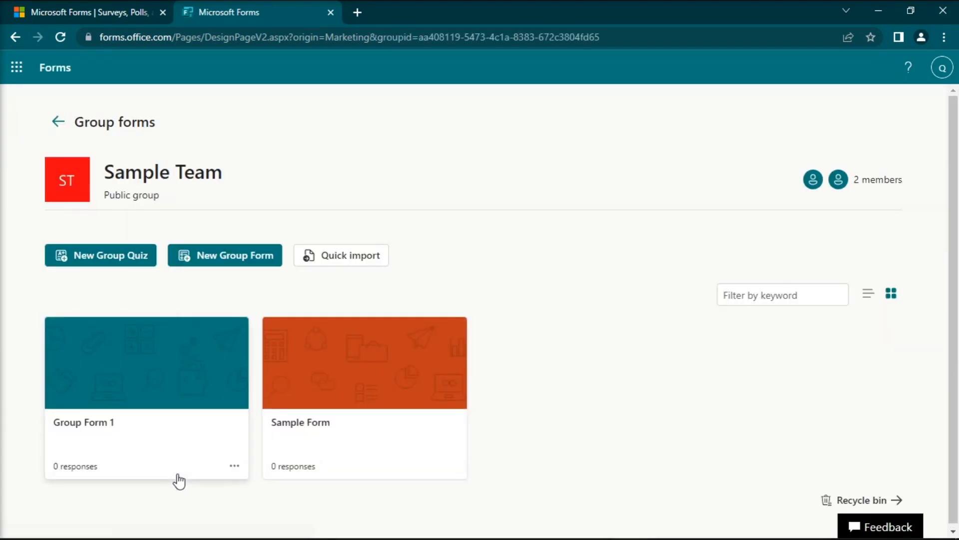
# - Delete Sample Form from Sample Team's group forms and confirm the deletion
pyautogui.click(454, 468)
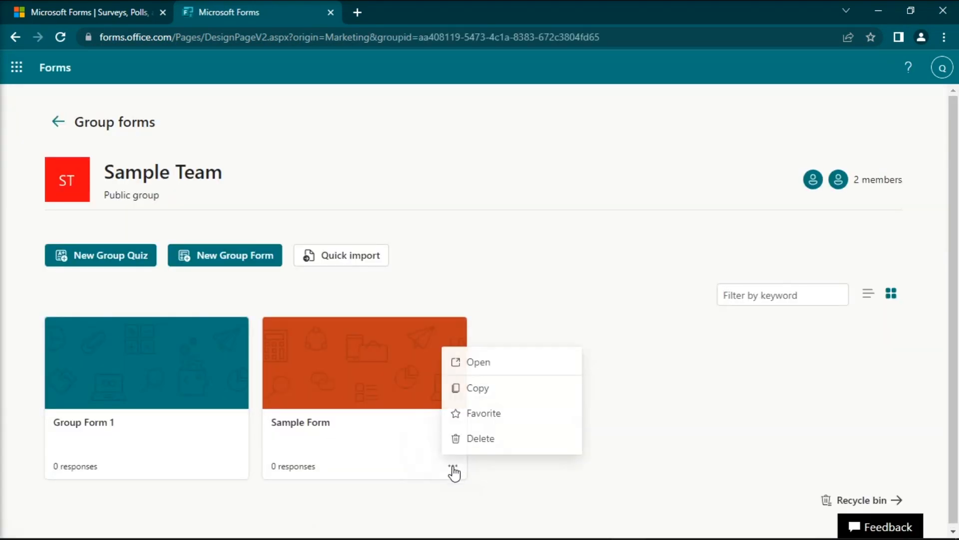
pyautogui.moveTo(507, 444)
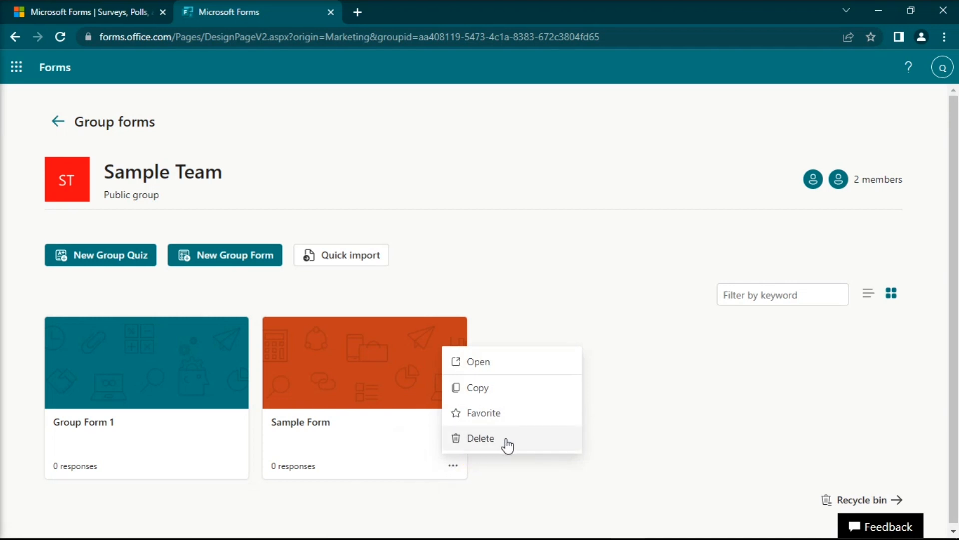
pyautogui.click(481, 438)
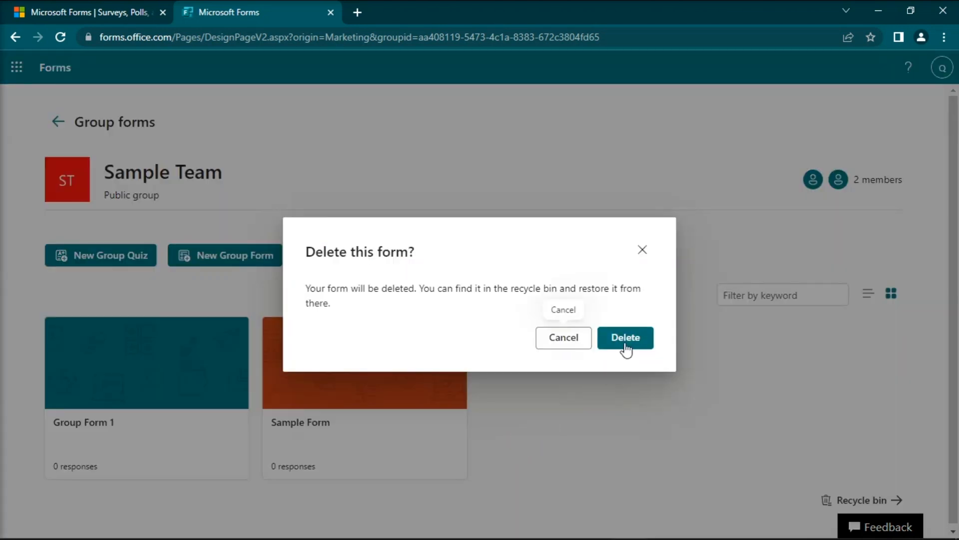
pyautogui.click(625, 337)
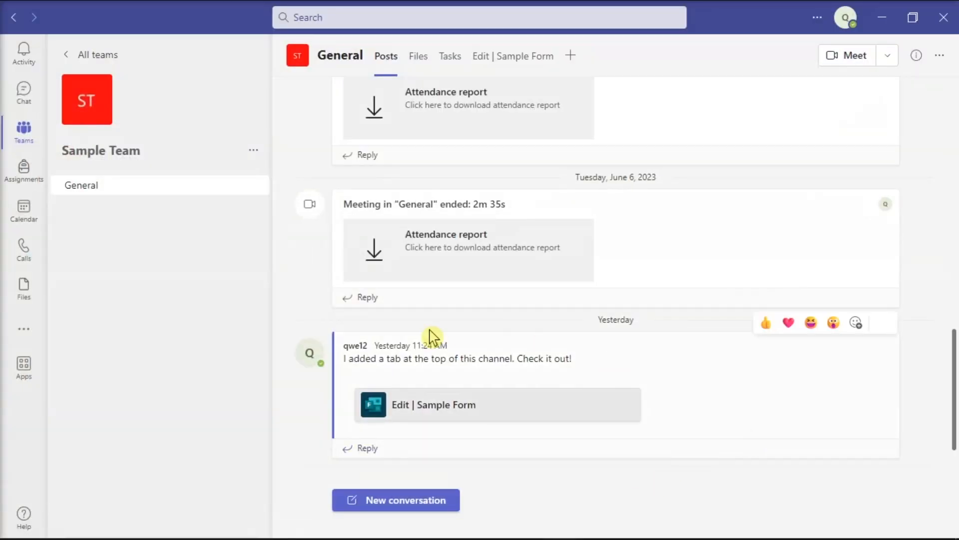
pyautogui.moveTo(713, 400)
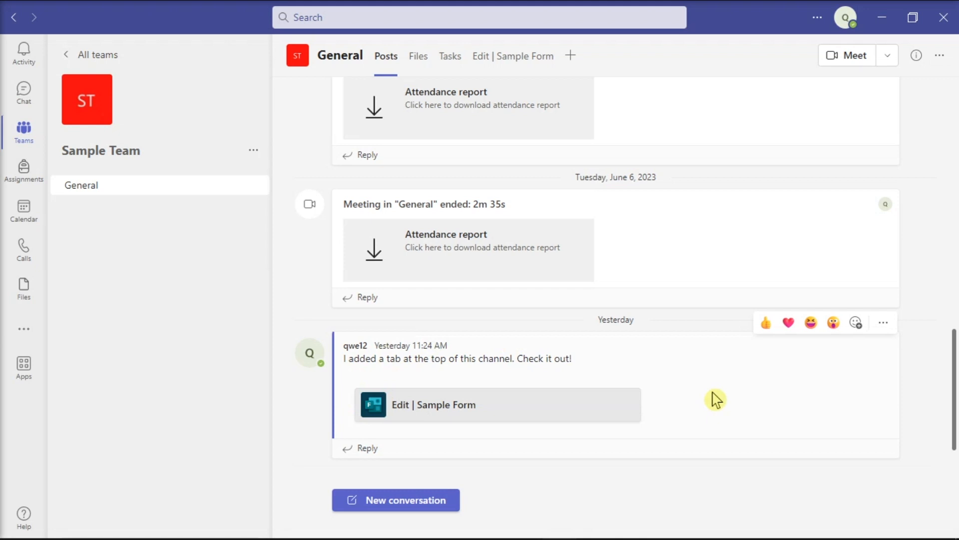
pyautogui.moveTo(884, 323)
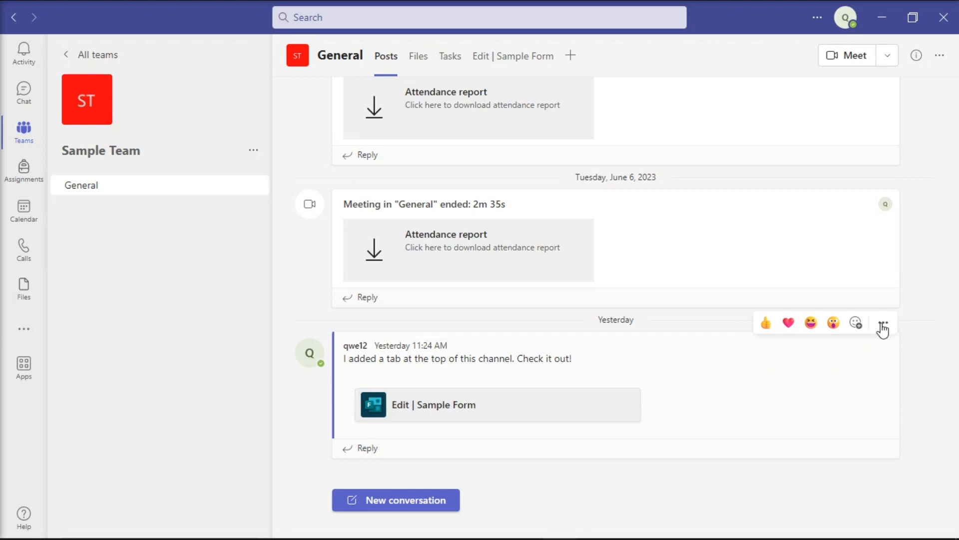
# - Delete the General channel post announcing the Sample Form tab via More options
pyautogui.click(883, 323)
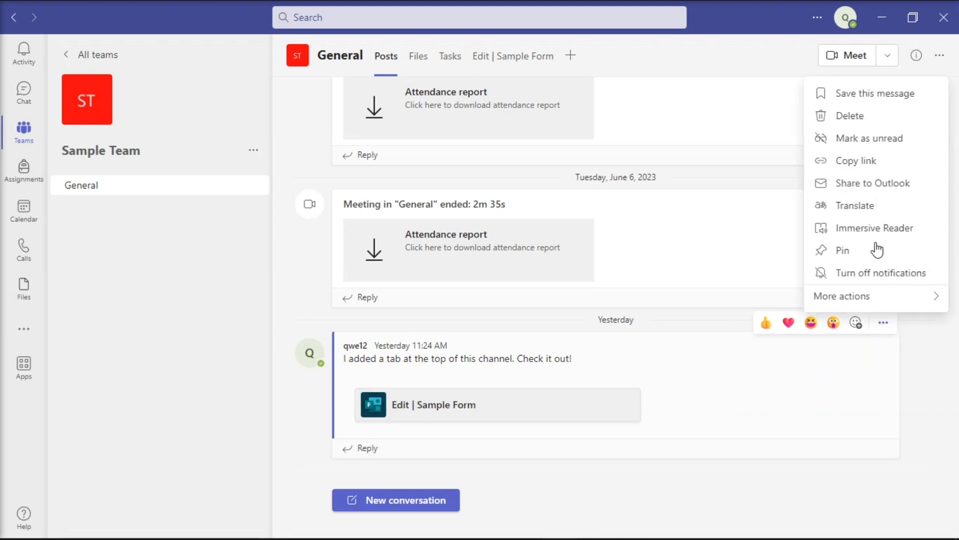
pyautogui.moveTo(856, 116)
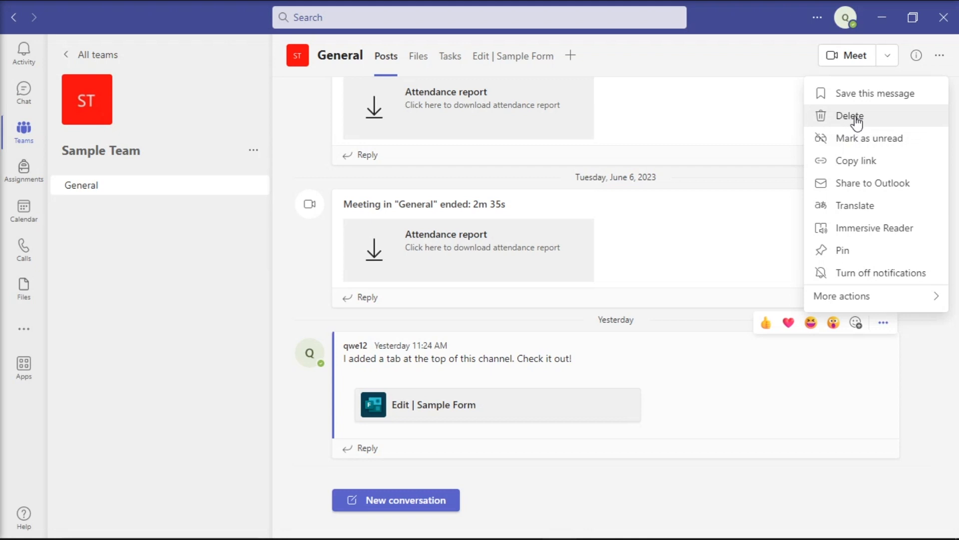
pyautogui.click(849, 116)
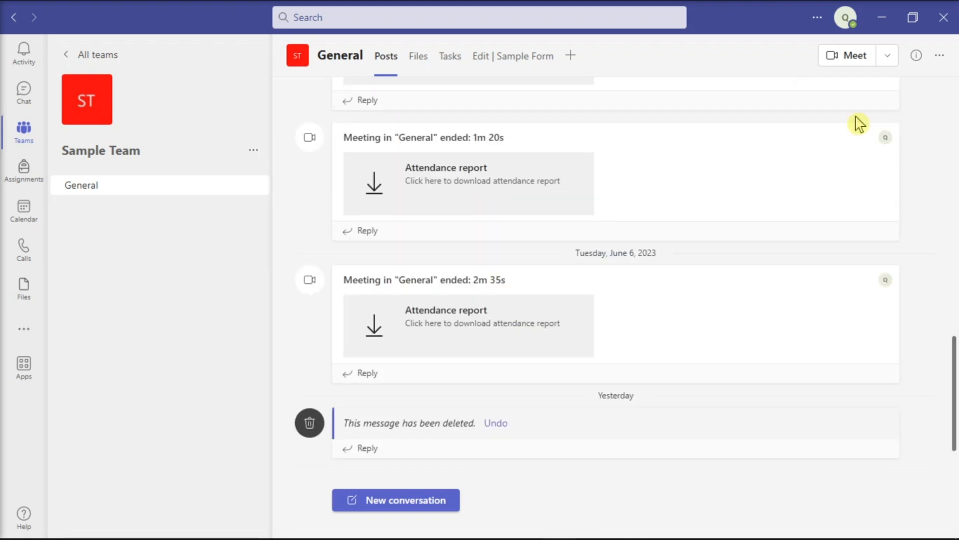
pyautogui.moveTo(927, 288)
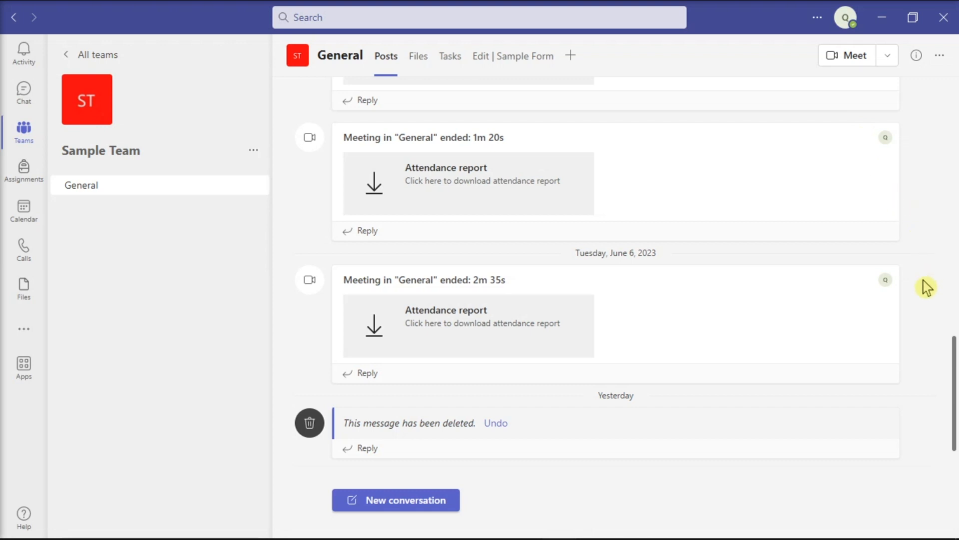